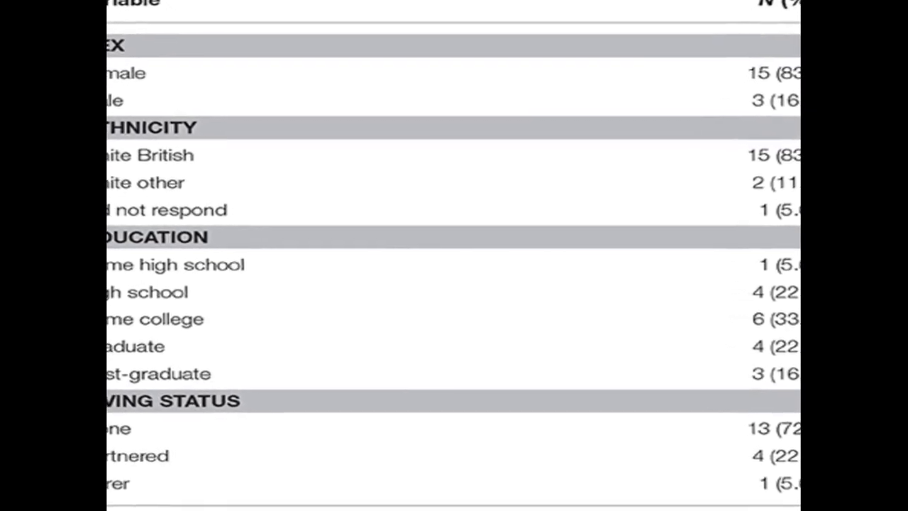
scroll(down, 3)
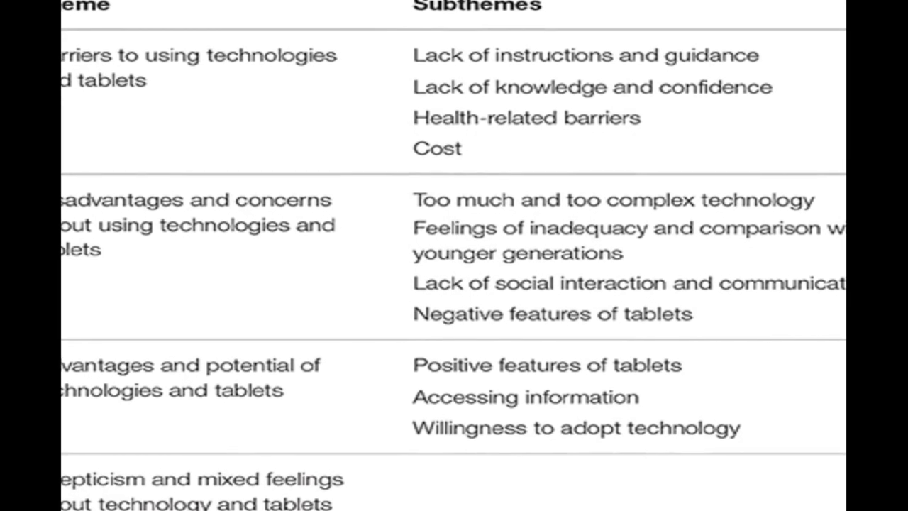